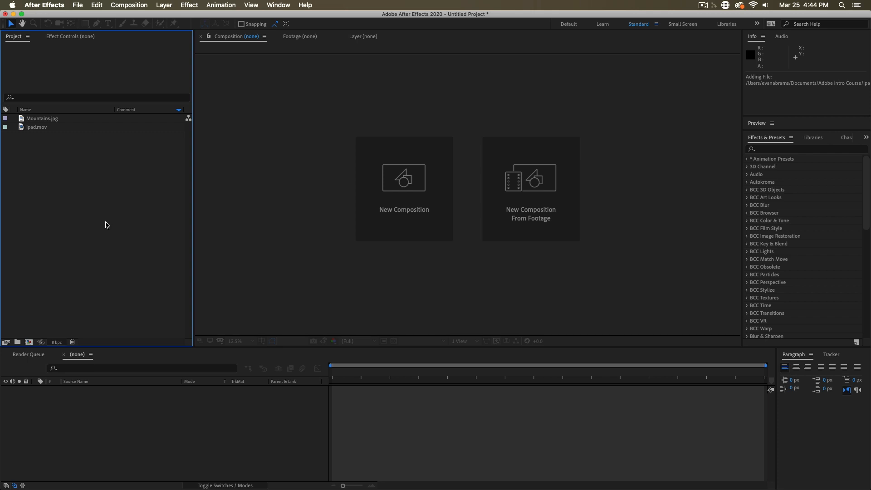
pyautogui.moveTo(50, 165)
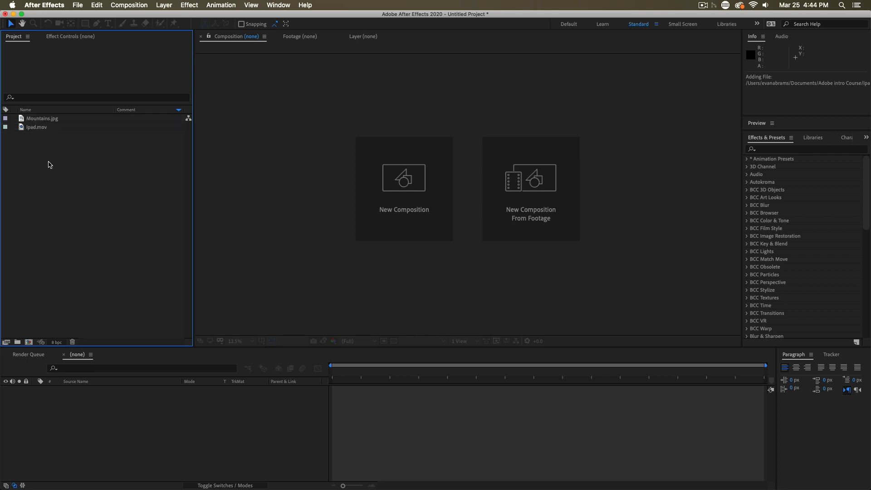
pyautogui.moveTo(53, 166)
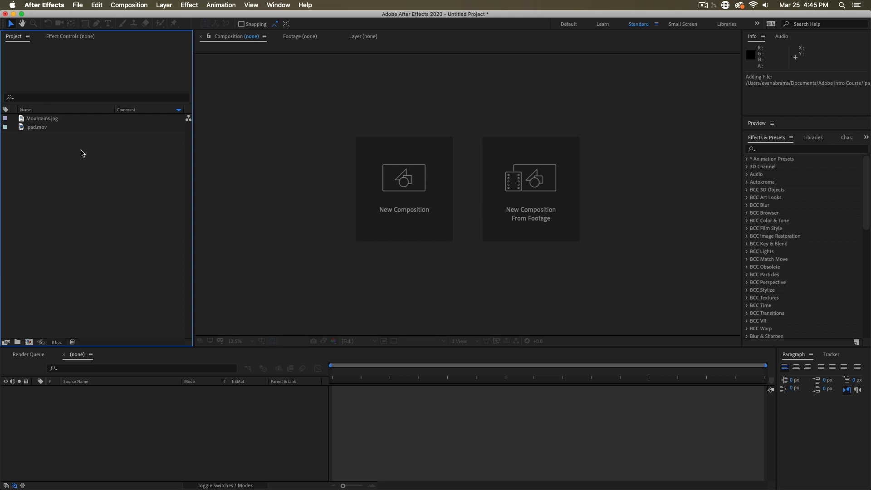
pyautogui.moveTo(85, 156)
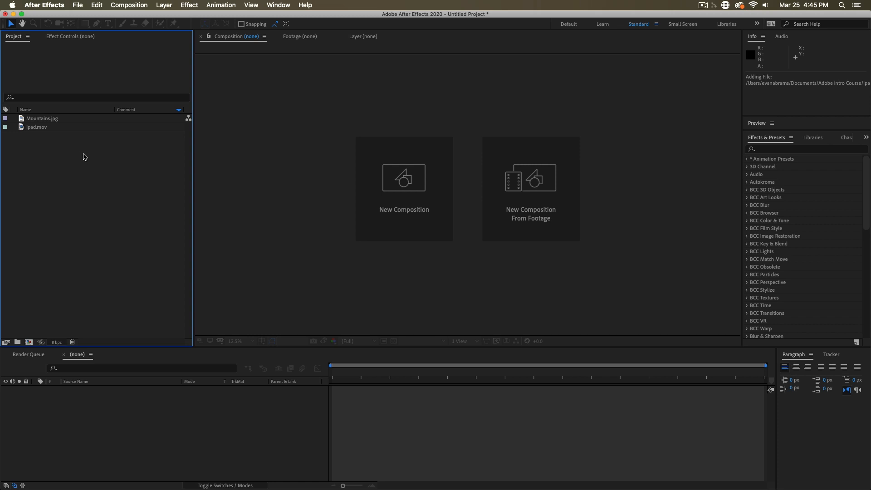
pyautogui.moveTo(56, 222)
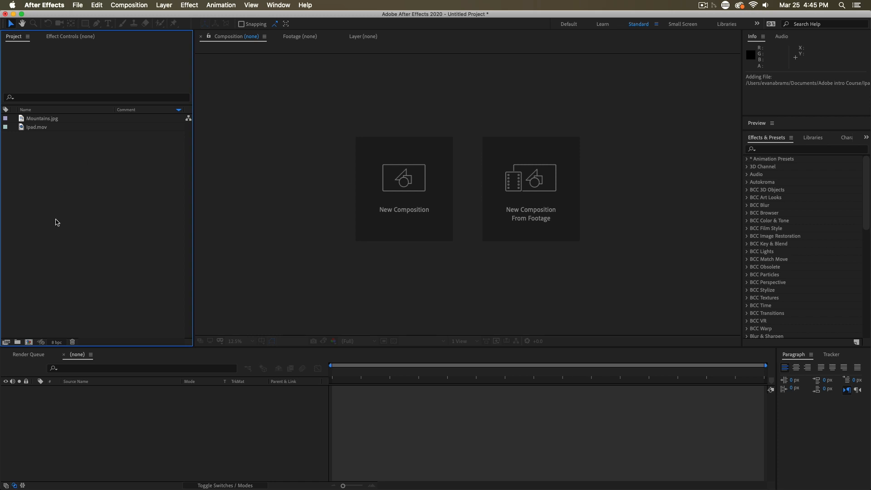
pyautogui.moveTo(28, 342)
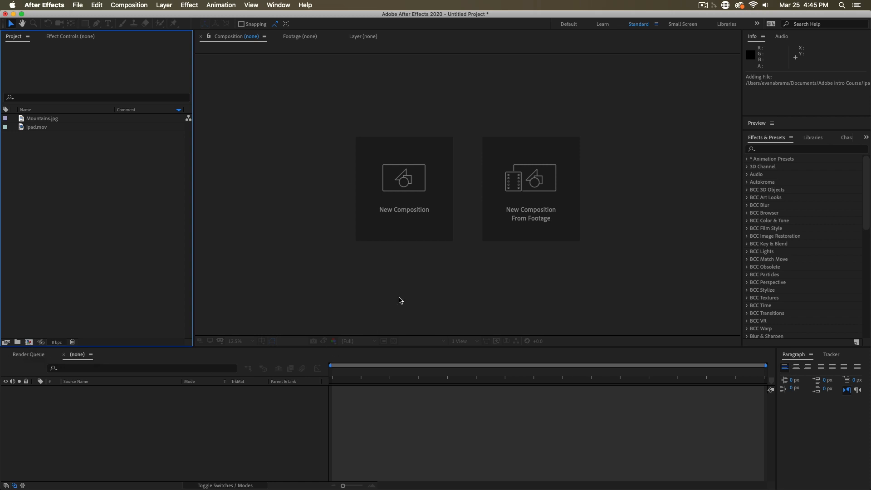
pyautogui.moveTo(395, 189)
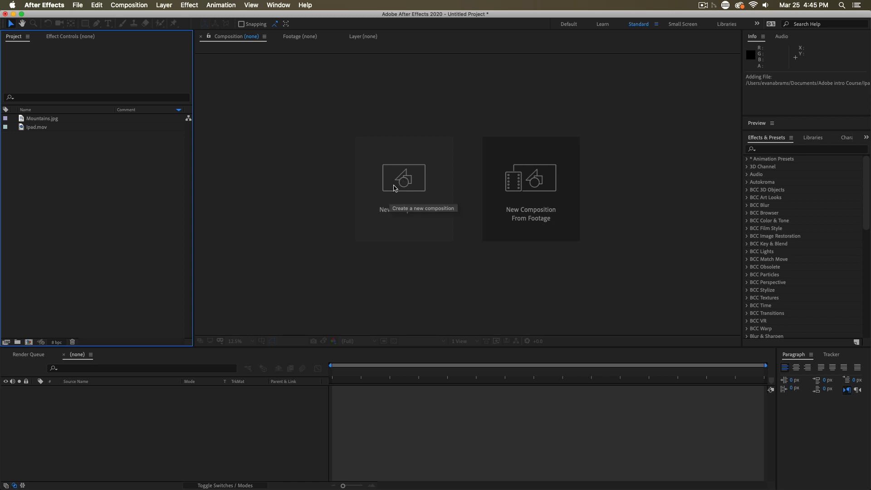
# Start a new composition from the Composition menu and keep Square Pixels as the pixel aspect ratio.
pyautogui.click(129, 4)
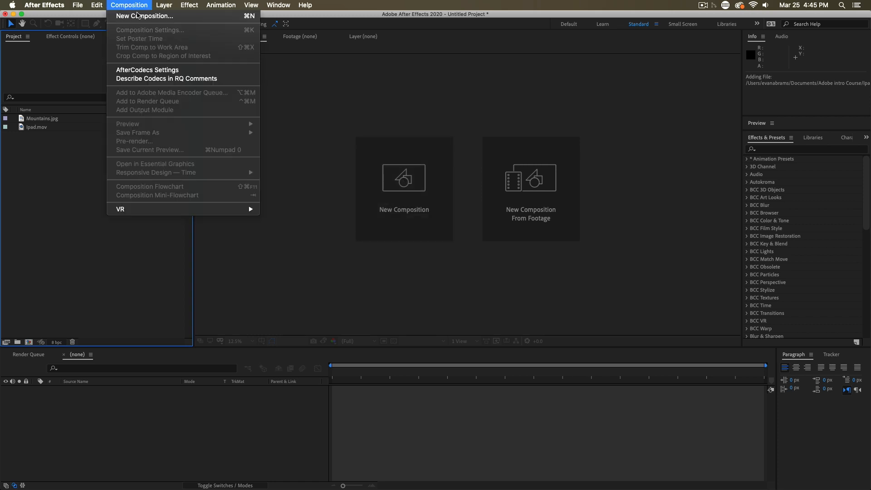
pyautogui.moveTo(181, 17)
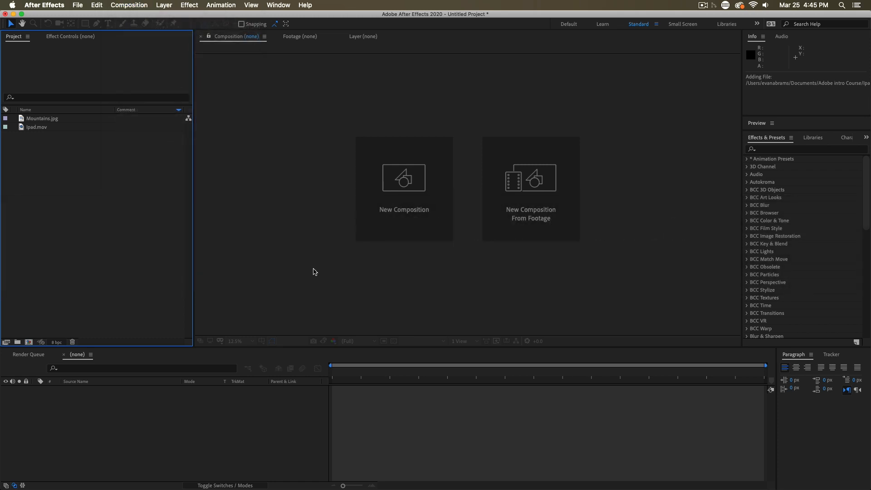
pyautogui.click(403, 189)
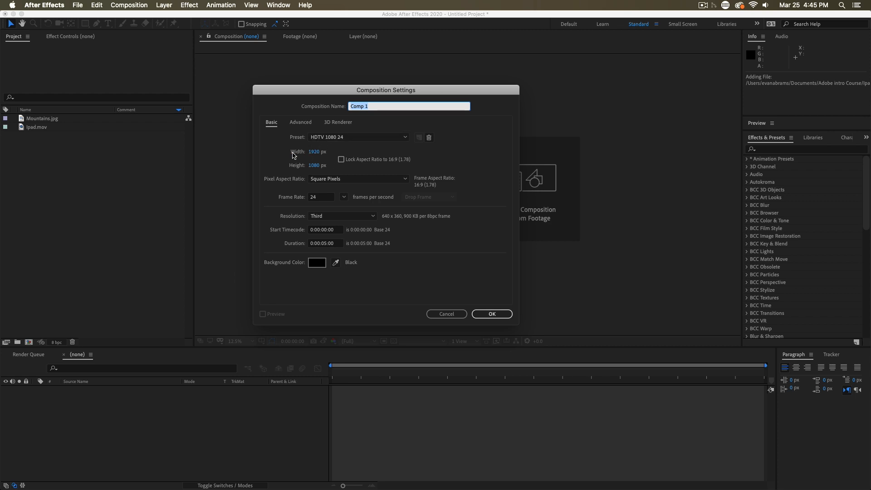
pyautogui.moveTo(321, 207)
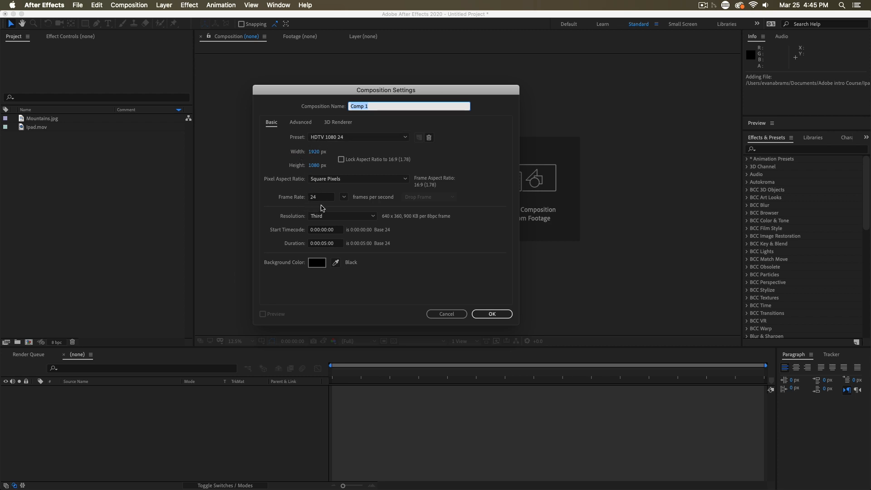
pyautogui.moveTo(303, 193)
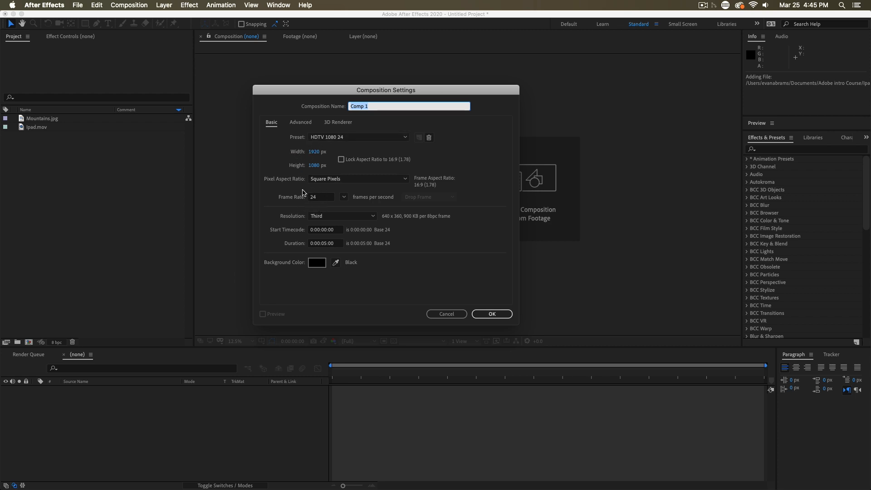
pyautogui.moveTo(328, 173)
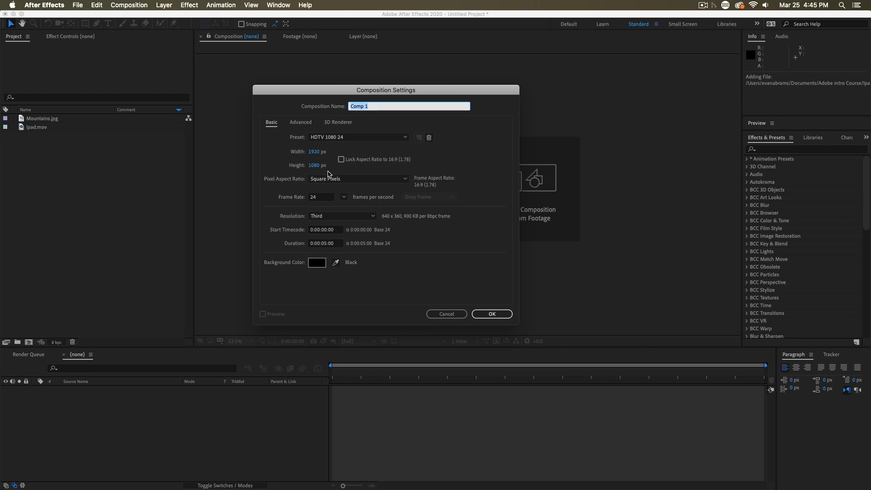
pyautogui.moveTo(312, 191)
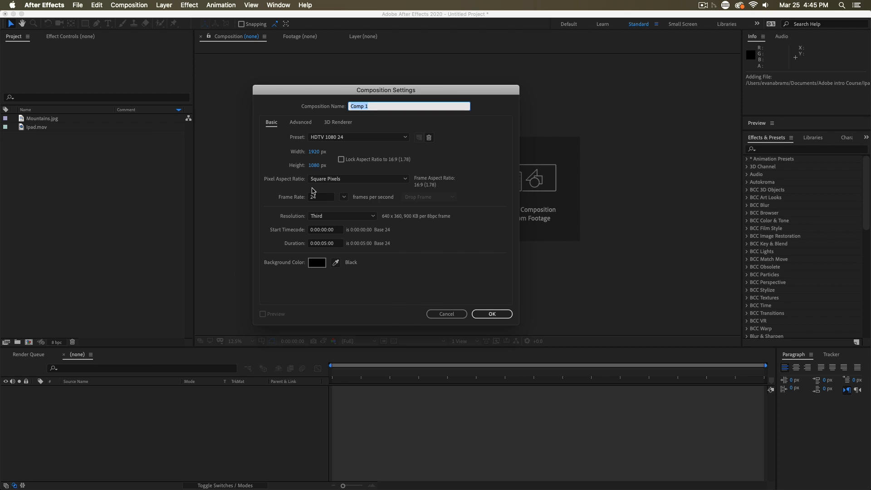
pyautogui.click(357, 179)
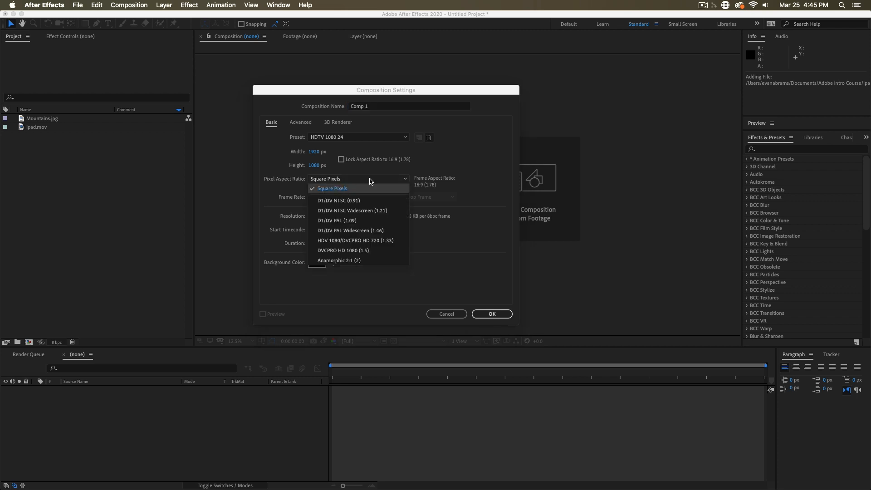
pyautogui.click(332, 189)
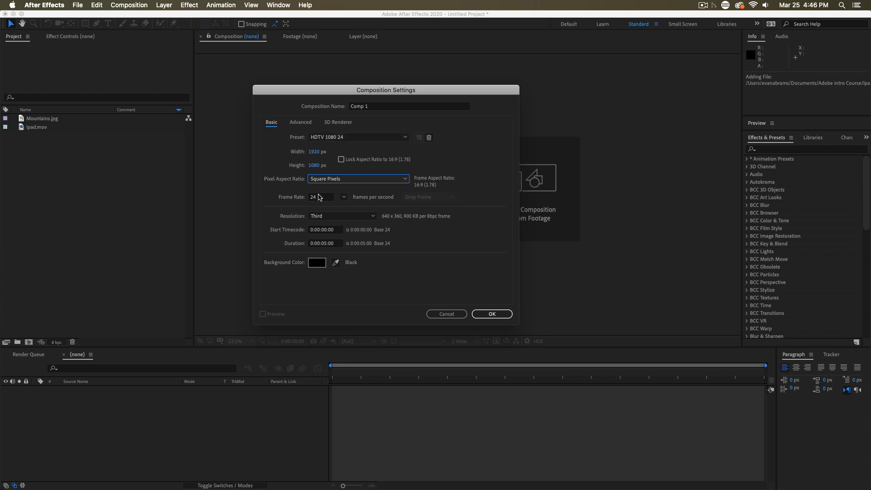
pyautogui.moveTo(319, 195)
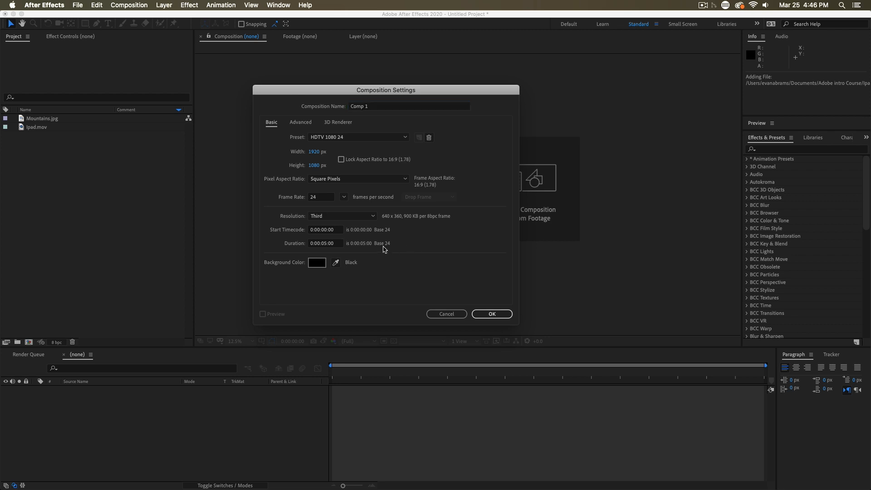
pyautogui.moveTo(314, 251)
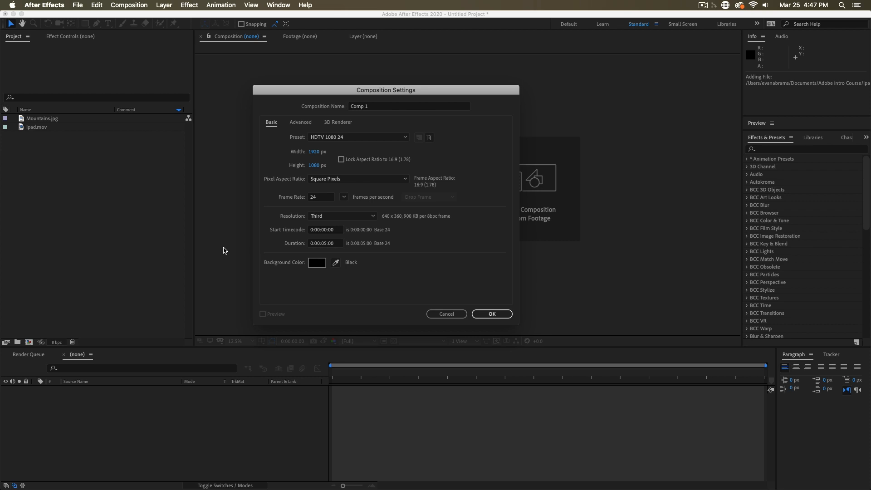
pyautogui.moveTo(287, 238)
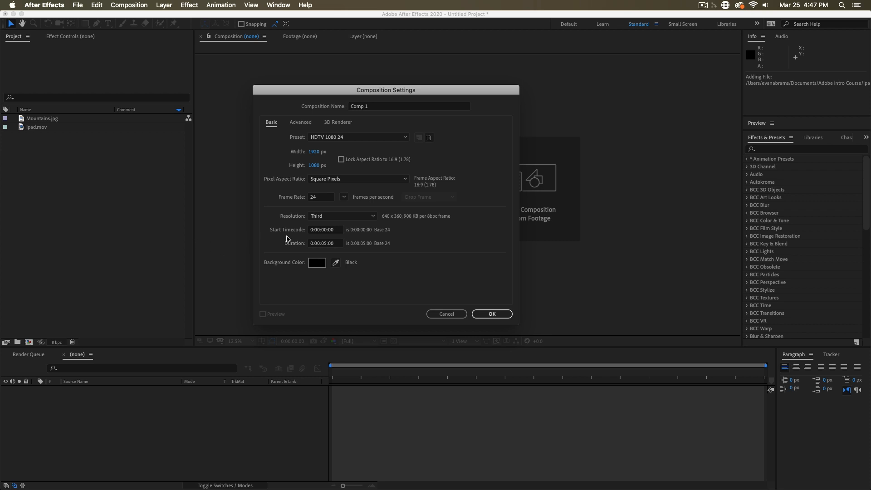
pyautogui.moveTo(336, 248)
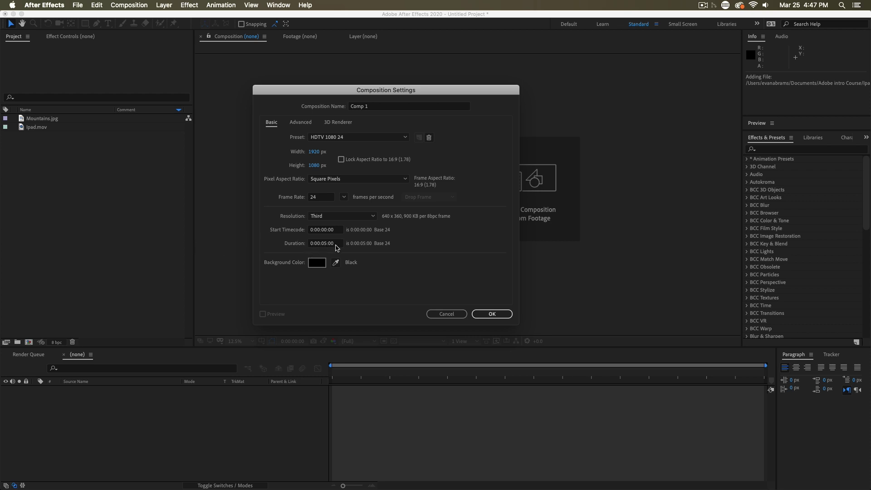
# Change the Comp 1 resolution setting from Third to Full (1920×1080).
pyautogui.click(343, 216)
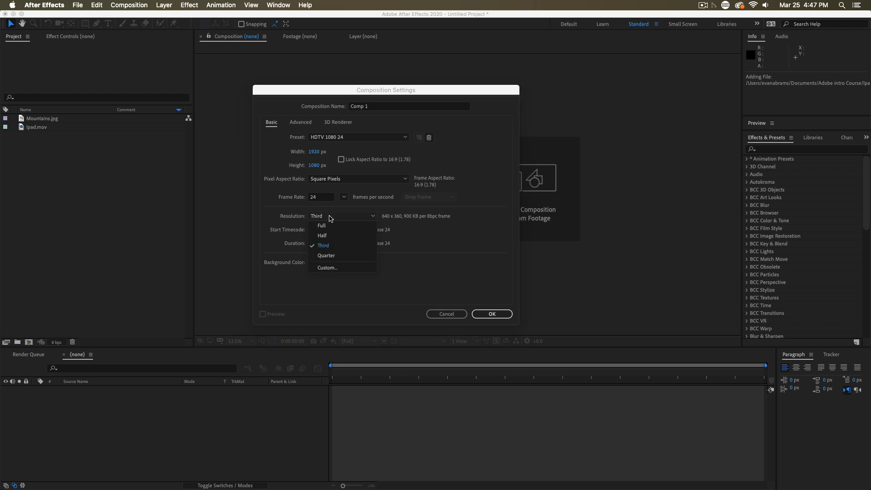
pyautogui.click(321, 225)
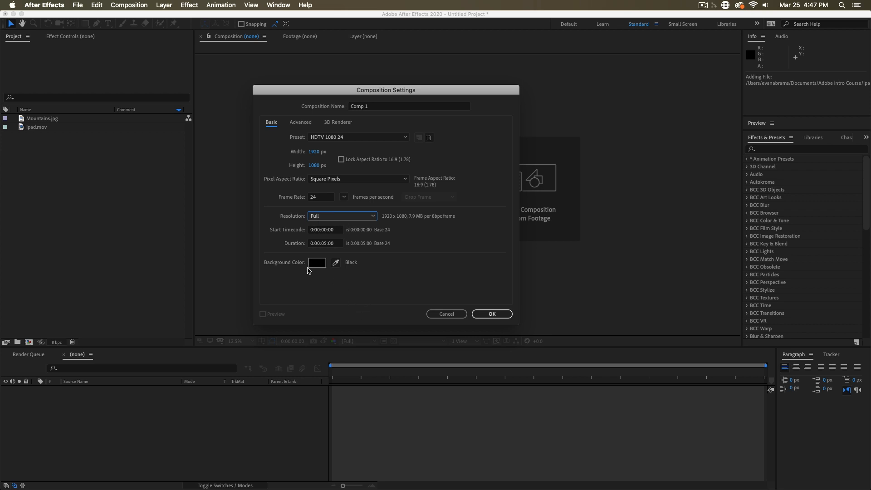
pyautogui.moveTo(288, 265)
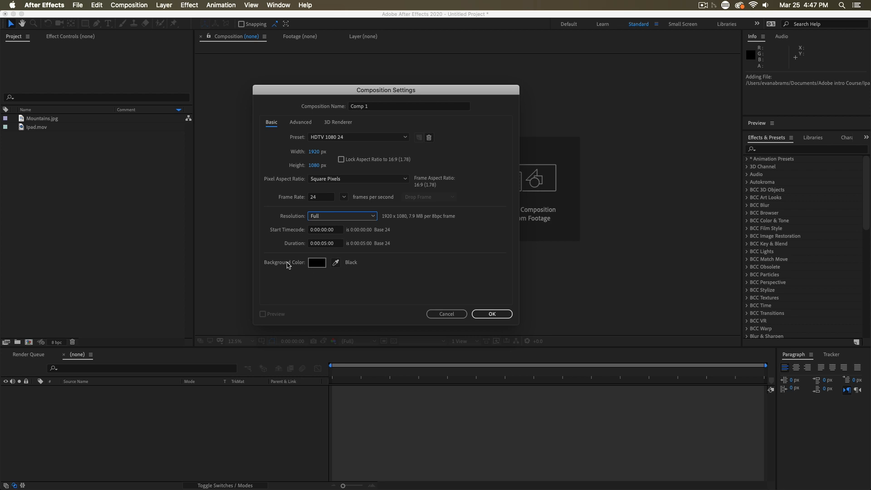
# Confirm the settings to create Comp 1 at 1920×1080, 24 fps.
pyautogui.click(492, 314)
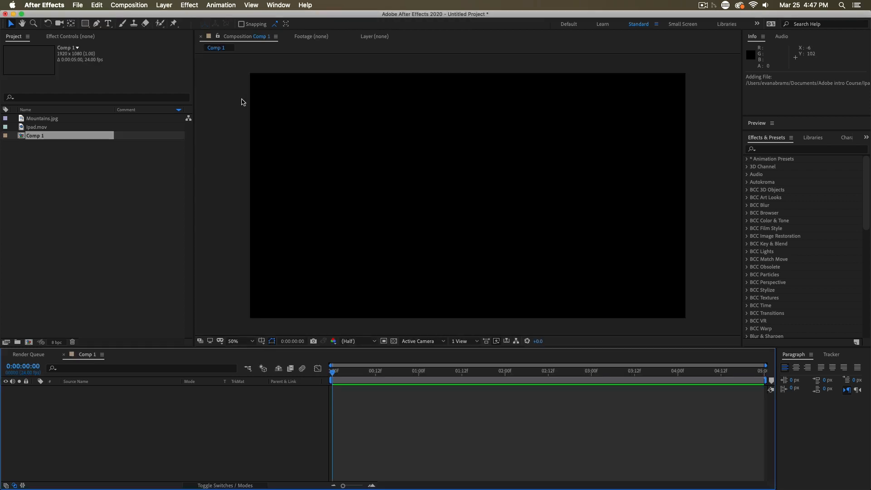
pyautogui.moveTo(408, 144)
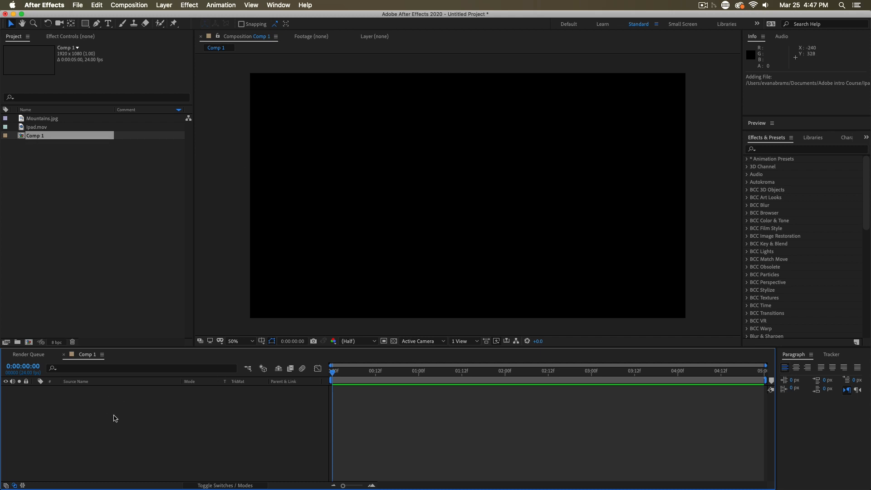
pyautogui.moveTo(118, 413)
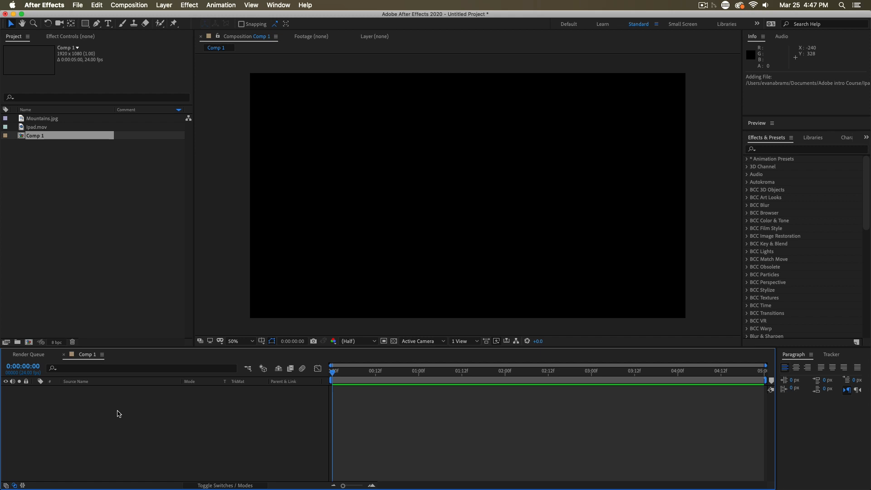
pyautogui.moveTo(379, 413)
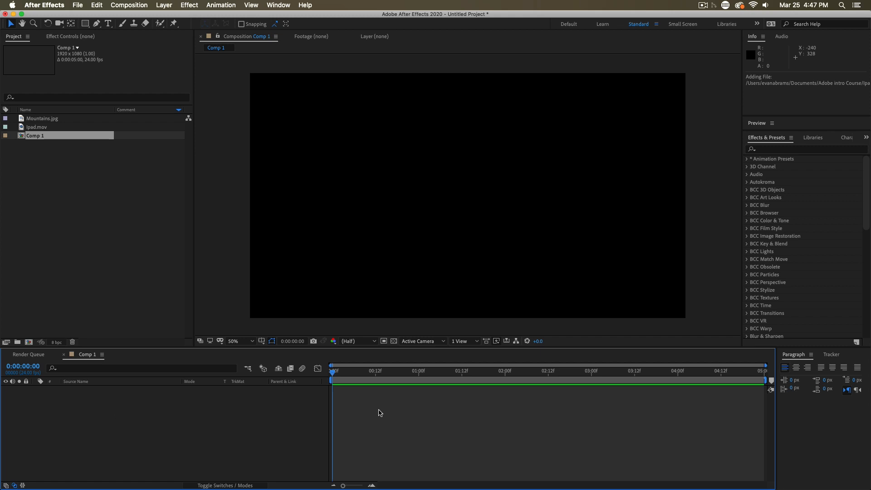
pyautogui.moveTo(344, 401)
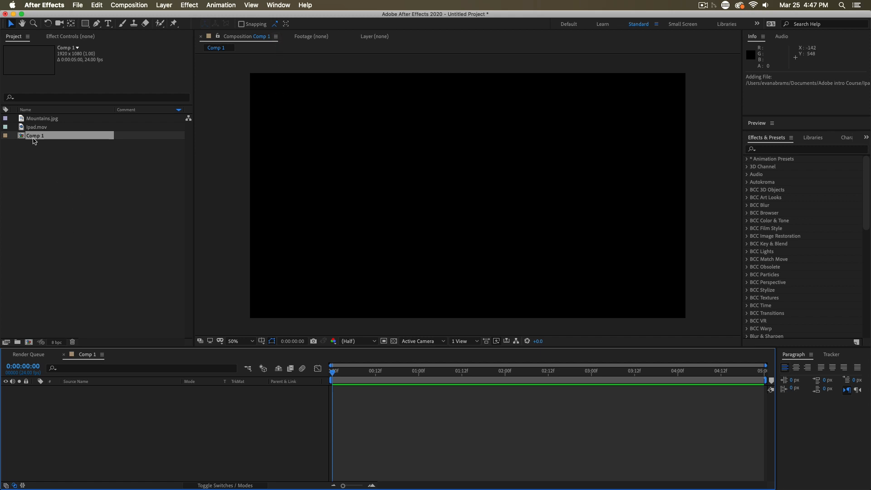
pyautogui.rightClick(35, 138)
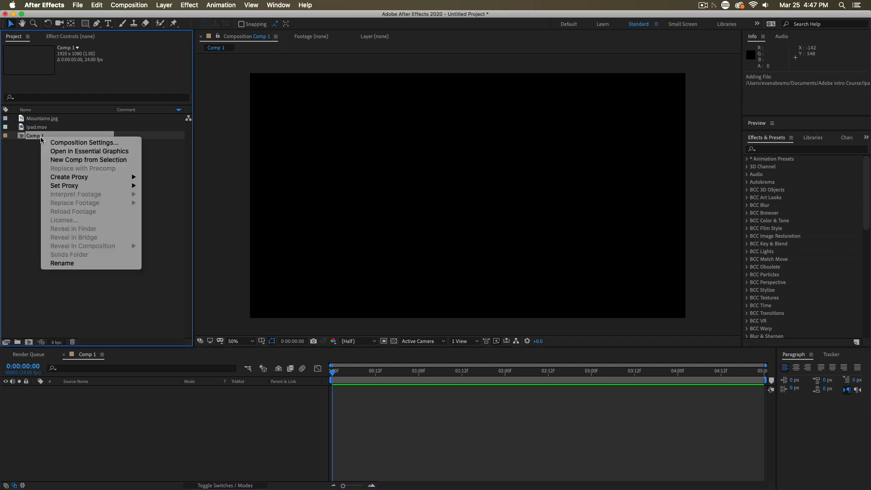
pyautogui.moveTo(83, 142)
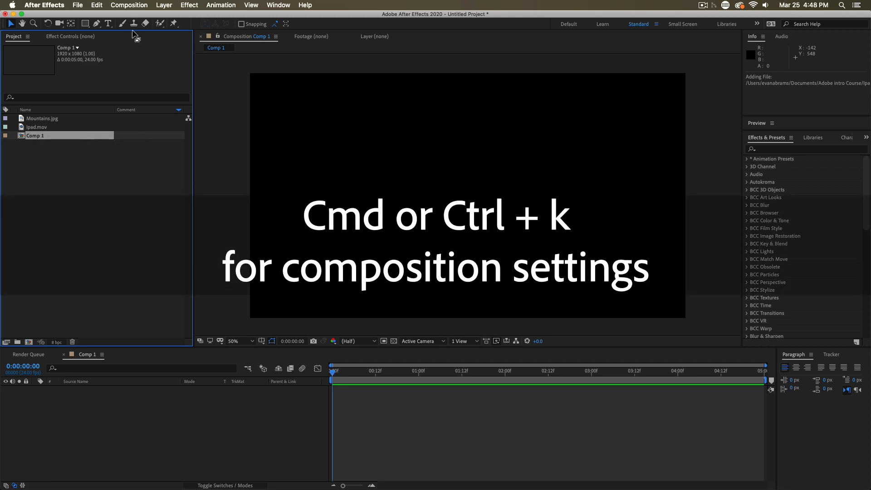
pyautogui.click(129, 5)
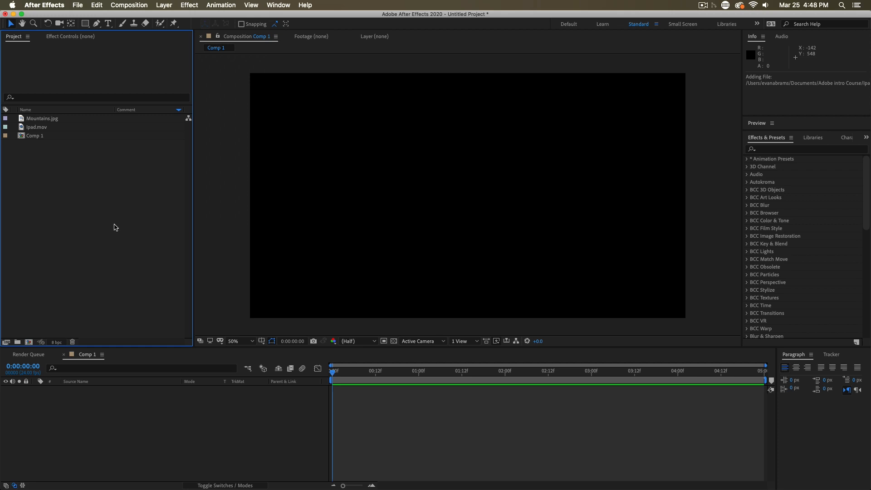
# Select Ipad.mov in the Project panel and make a new Ipad composition from it.
pyautogui.click(35, 127)
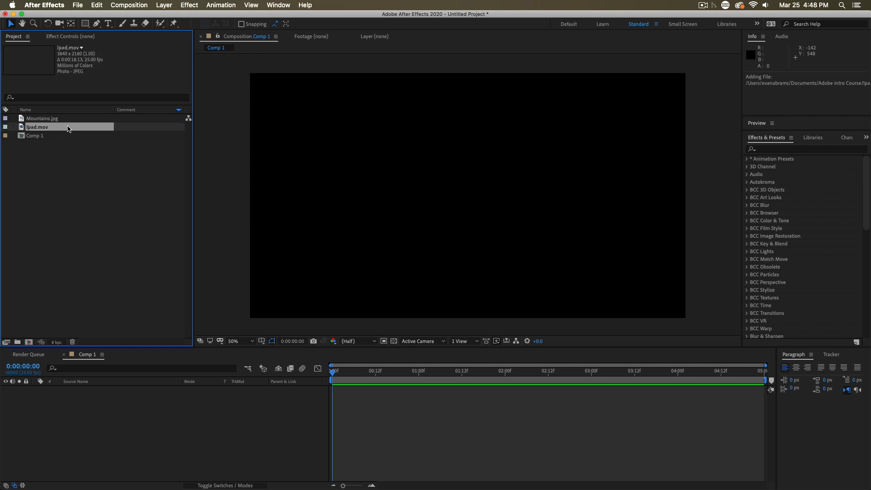
pyautogui.moveTo(47, 128)
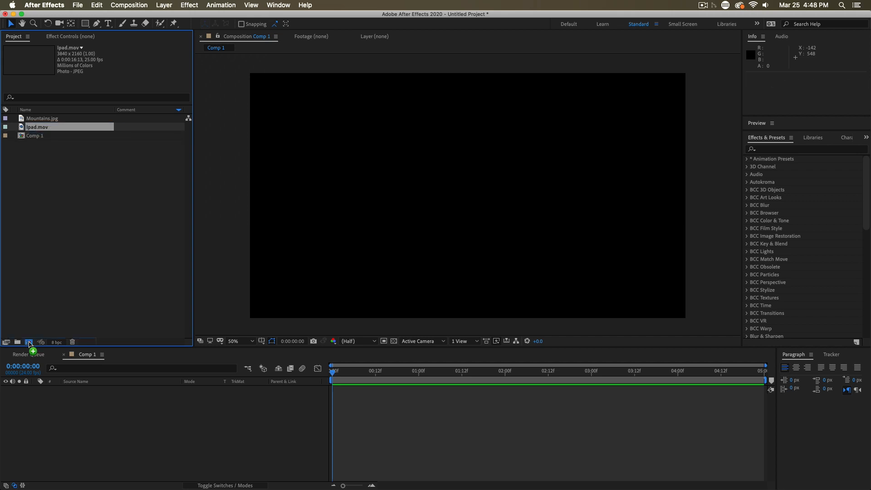
pyautogui.click(29, 342)
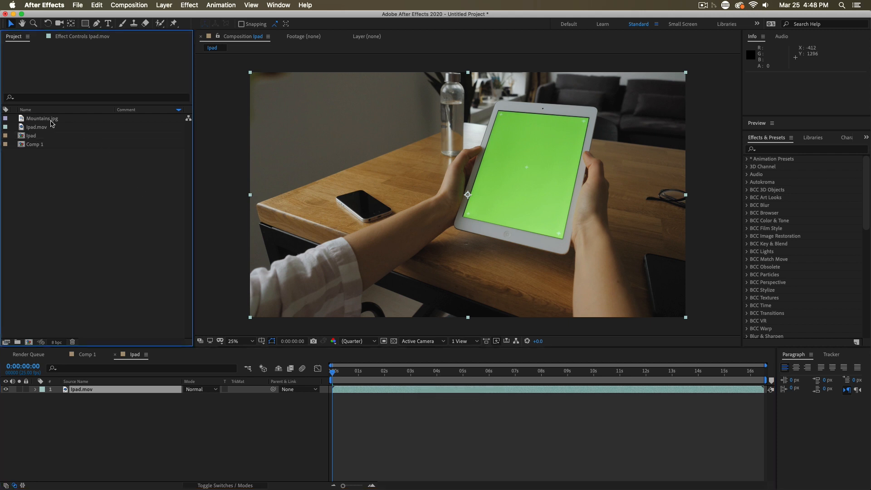
# Make a new Mountains composition from Mountains.jpg.
pyautogui.click(41, 118)
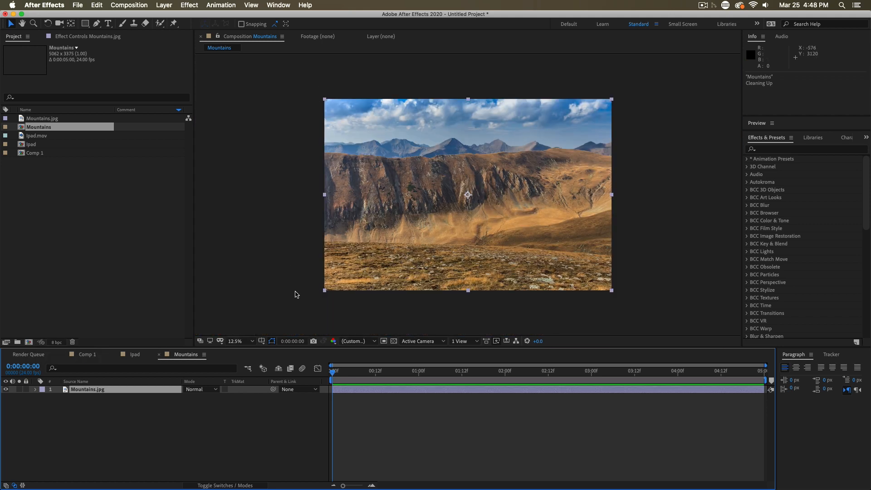
pyautogui.moveTo(675, 159)
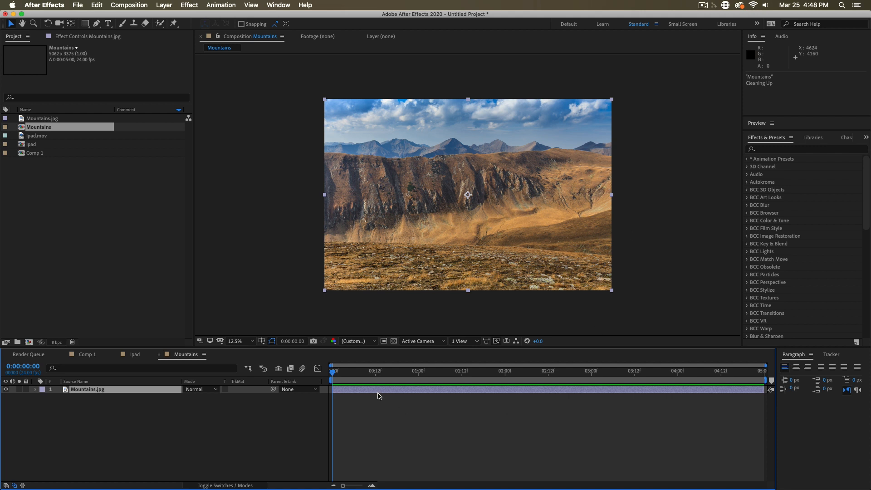
pyautogui.moveTo(628, 134)
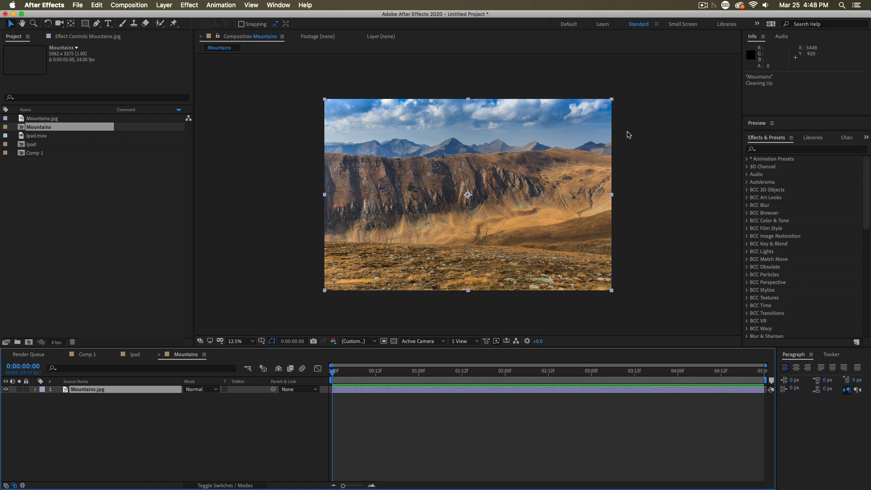
pyautogui.moveTo(216, 385)
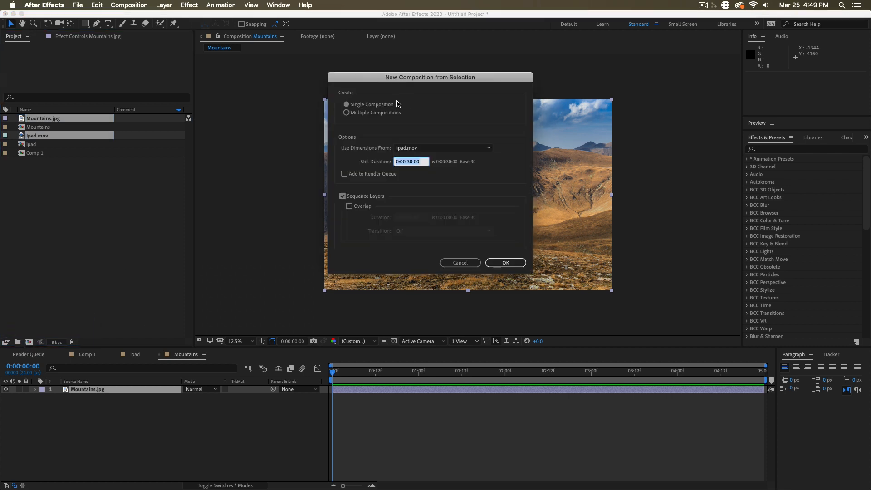
# Choose Single Composition with dimensions taken from Ipad.mov for the combined comp.
pyautogui.click(346, 104)
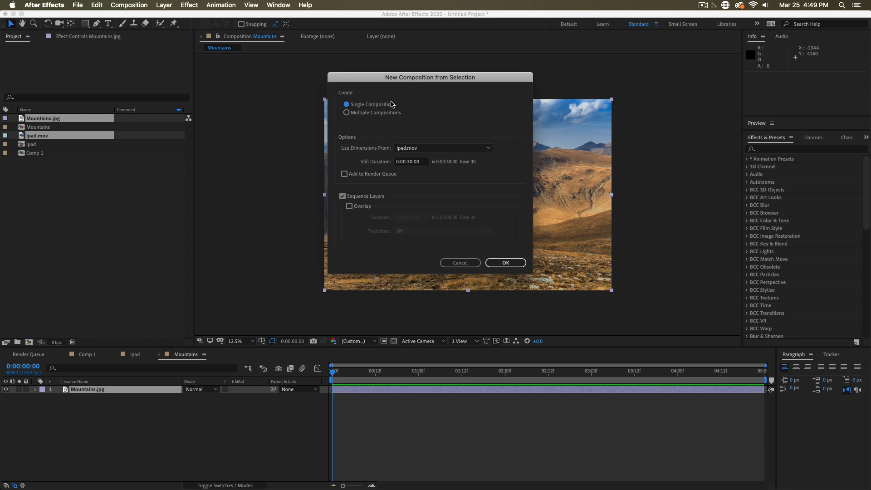
pyautogui.click(345, 112)
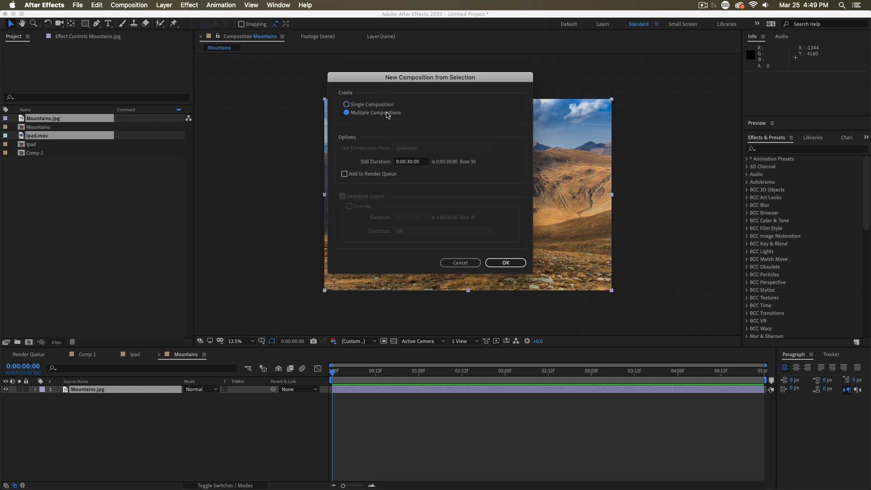
pyautogui.click(346, 104)
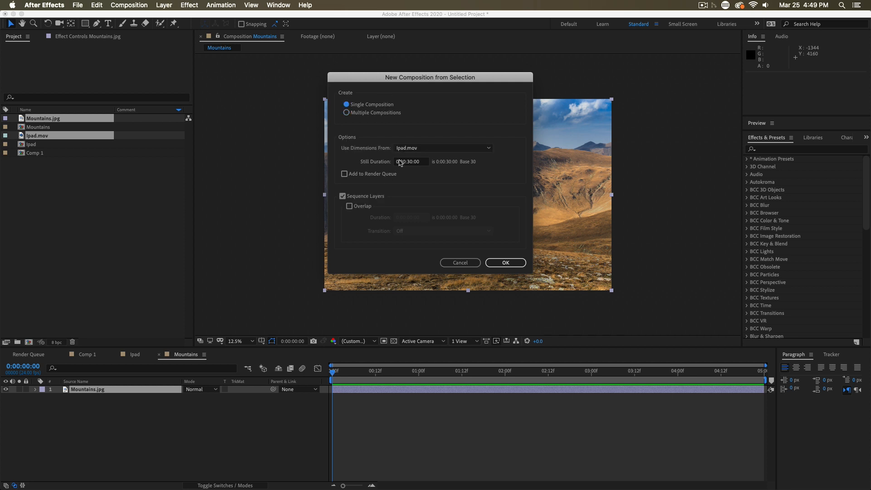
pyautogui.click(443, 148)
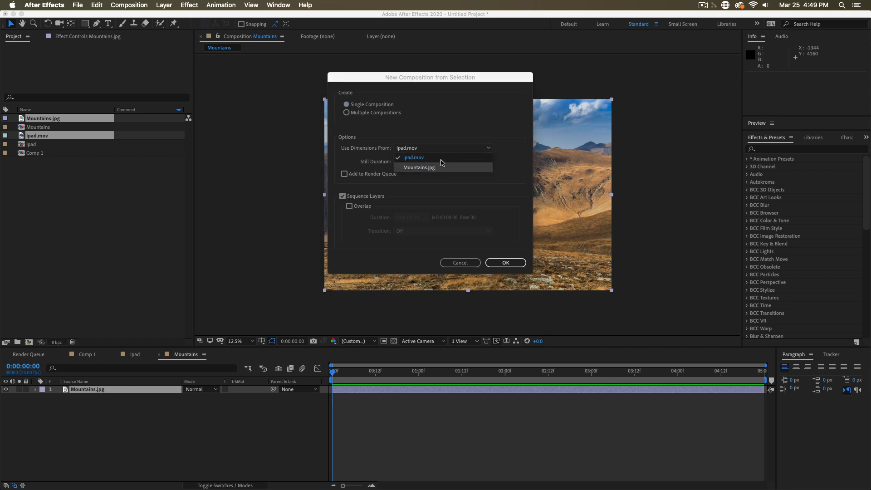
pyautogui.click(414, 158)
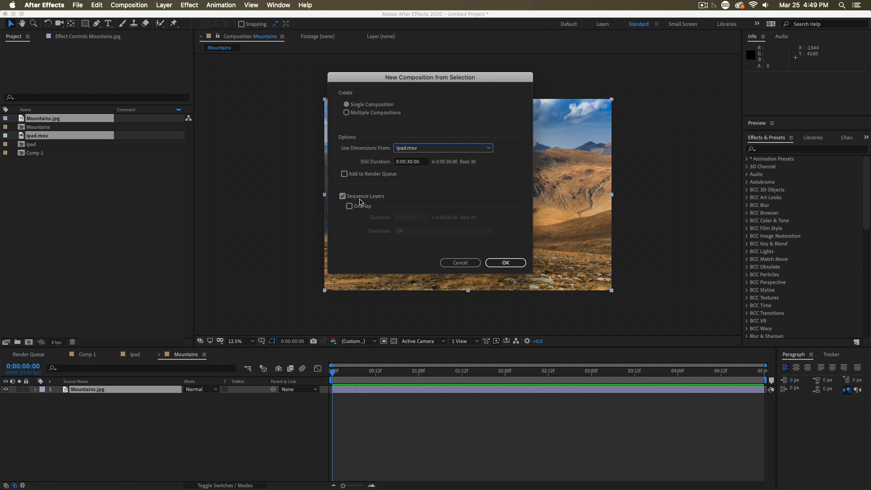
# Keep Sequence Layers enabled and create the combined Ipad 2 composition.
pyautogui.click(342, 196)
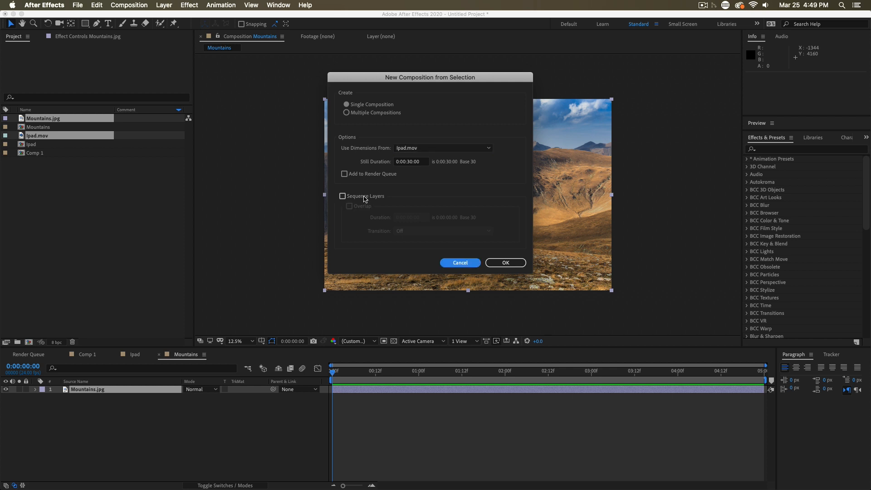
pyautogui.click(342, 196)
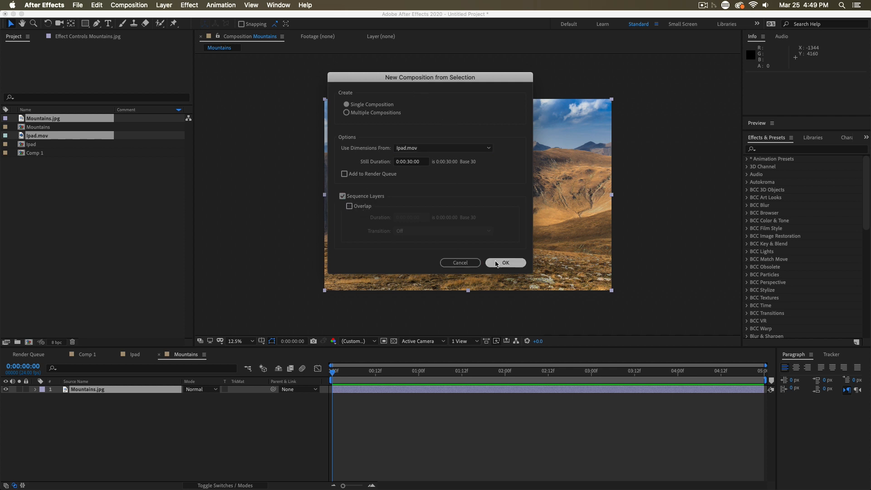
pyautogui.click(505, 263)
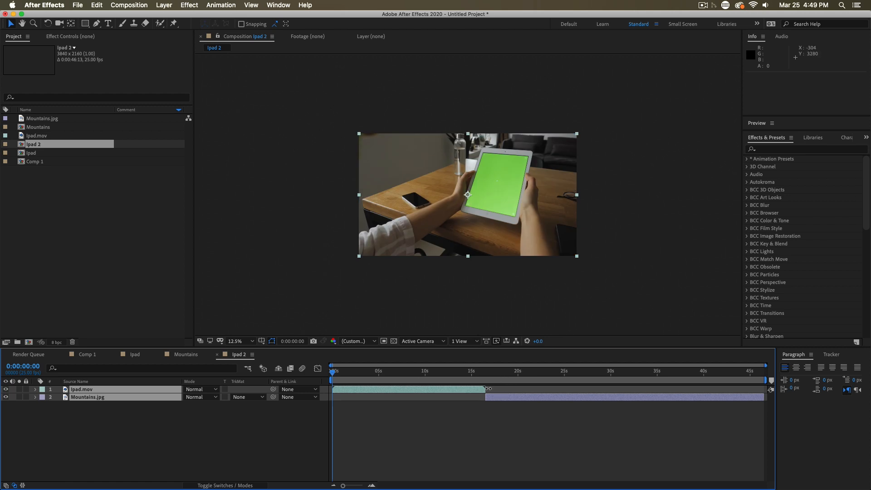
# Zoom into the Ipad 2 viewer, switch to the Hand tool, set magnification to Fit then 100%.
pyautogui.click(252, 340)
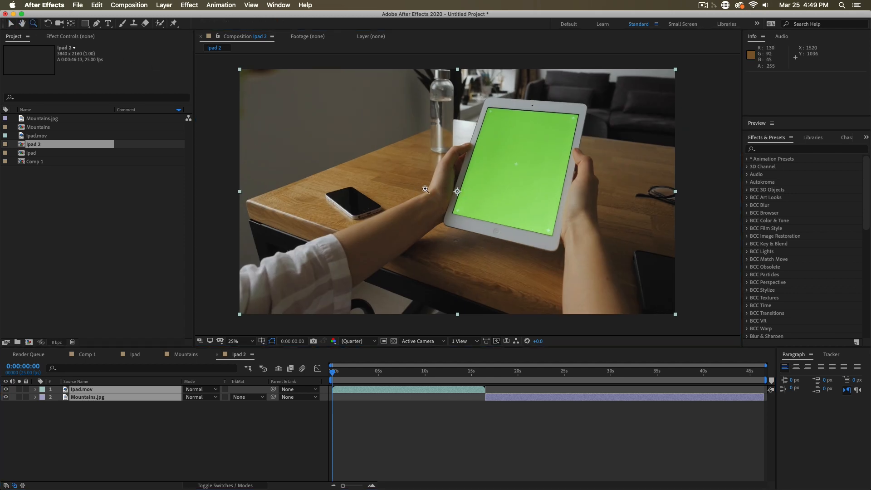
pyautogui.click(20, 23)
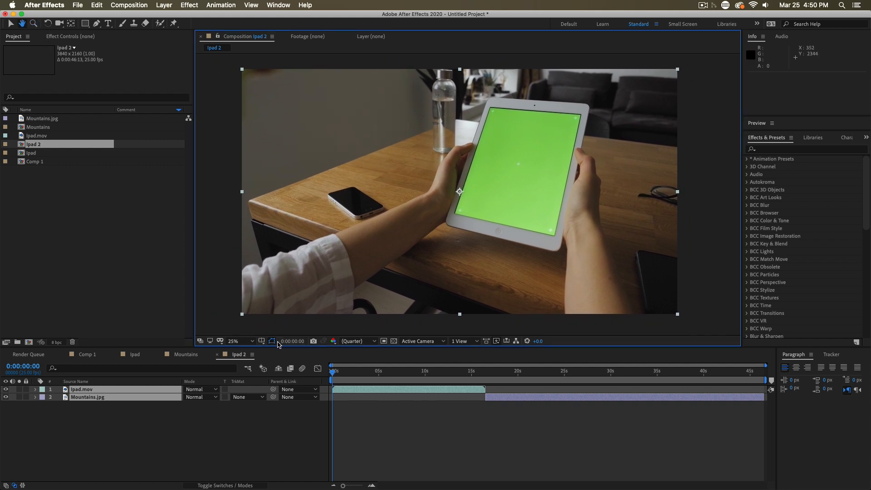
pyautogui.click(235, 340)
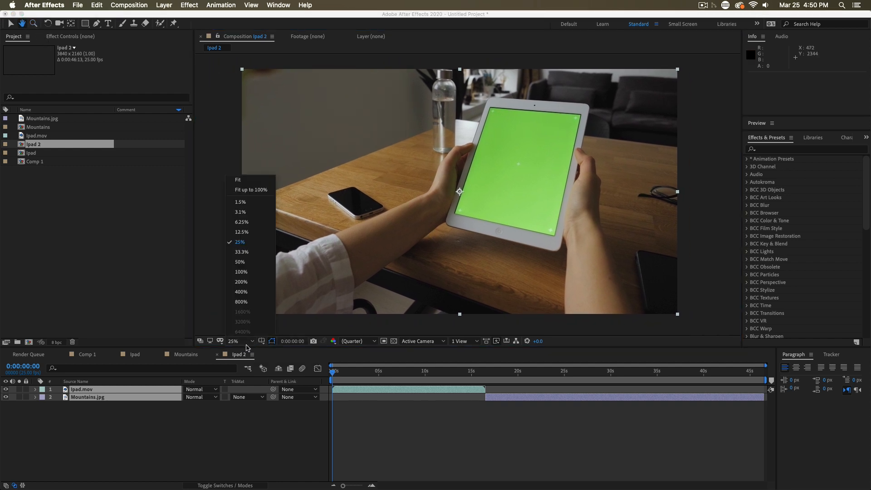
pyautogui.moveTo(246, 233)
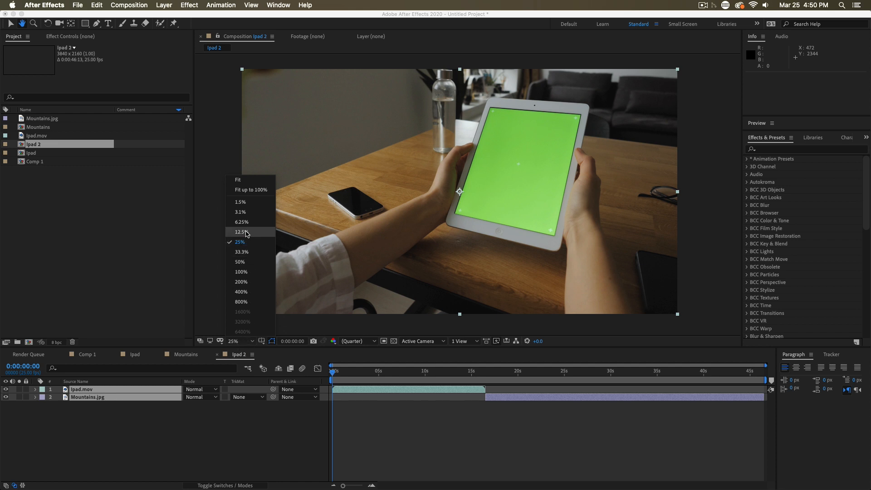
pyautogui.click(239, 232)
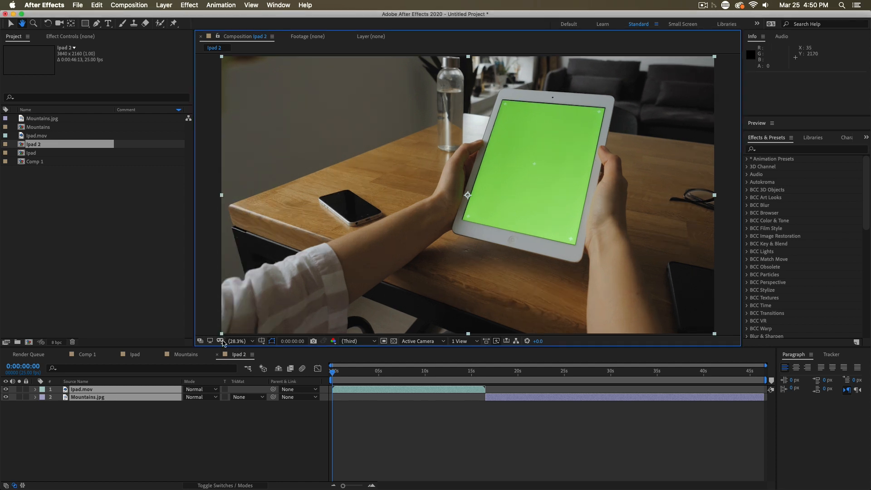
pyautogui.click(238, 340)
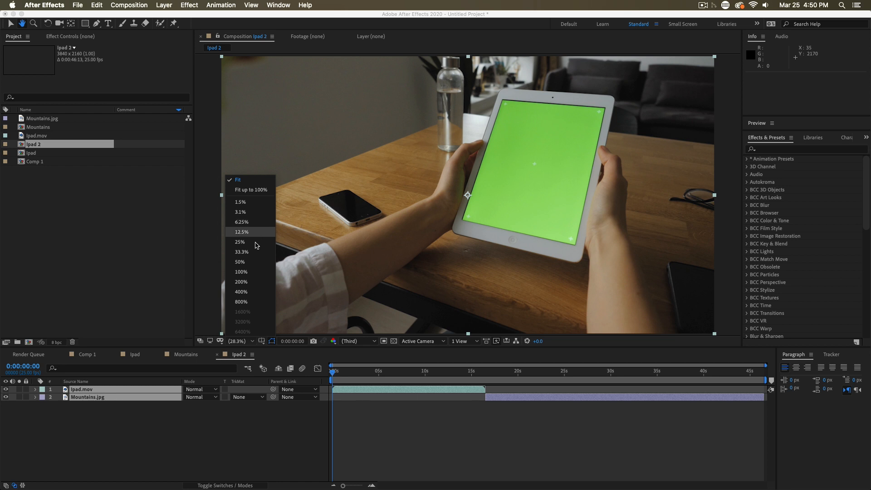
pyautogui.click(241, 273)
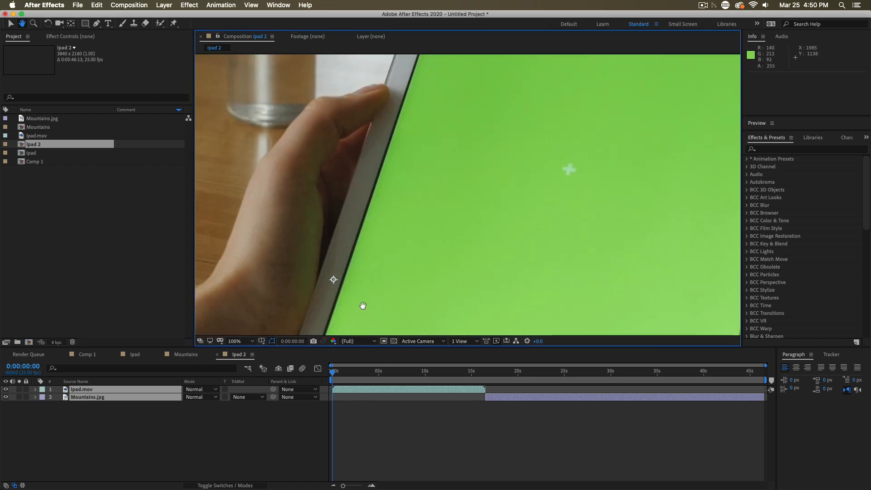
# Set the Ipad 2 viewer's preview resolution to Quarter and review the viewer controls.
pyautogui.click(355, 340)
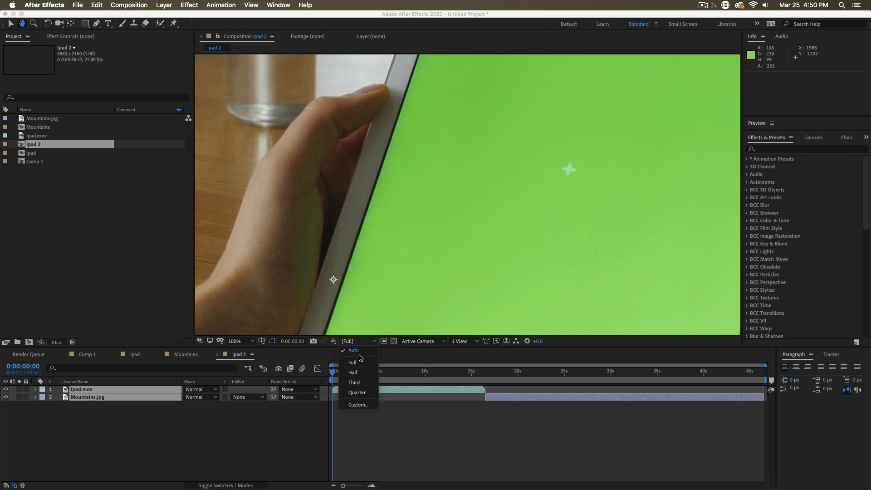
pyautogui.click(355, 392)
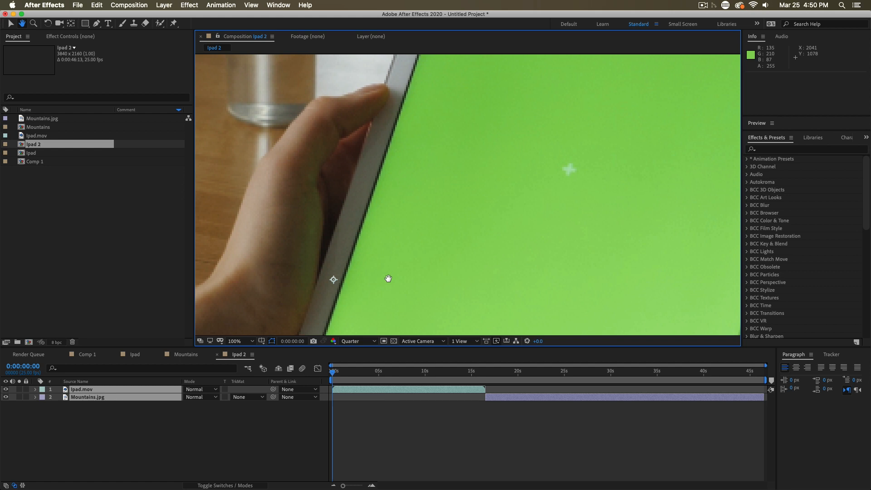
pyautogui.click(360, 340)
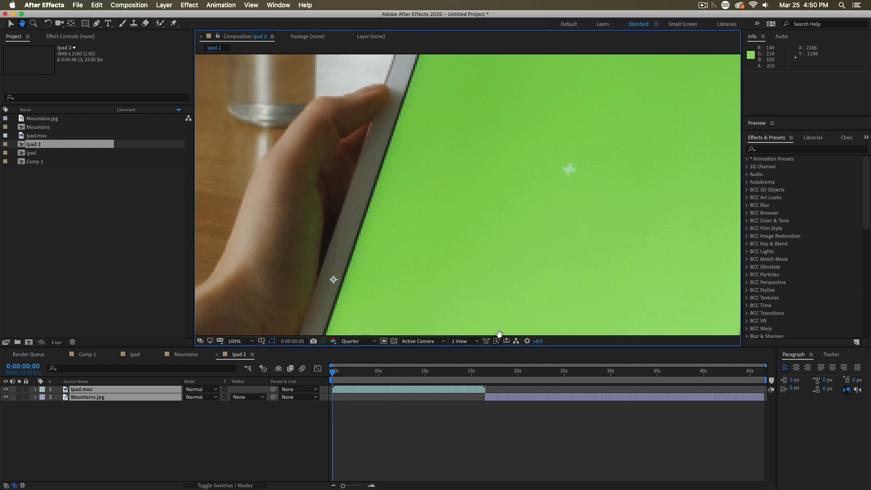
pyautogui.moveTo(497, 345)
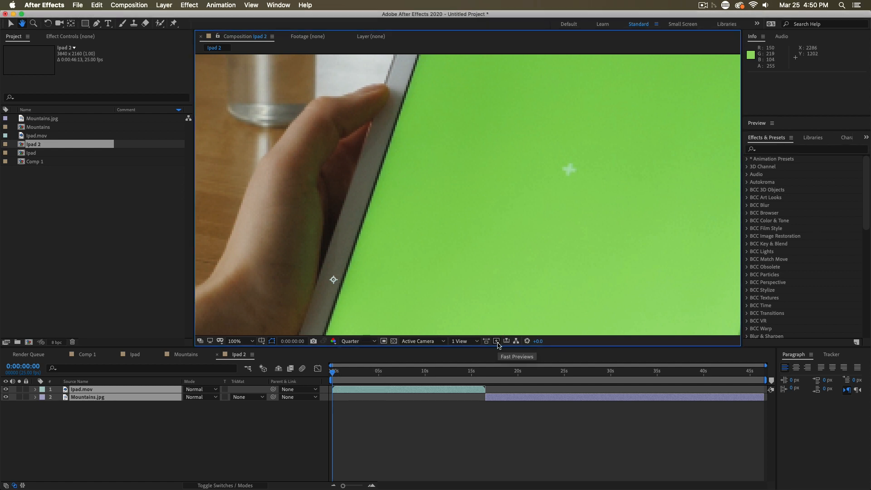
pyautogui.click(497, 340)
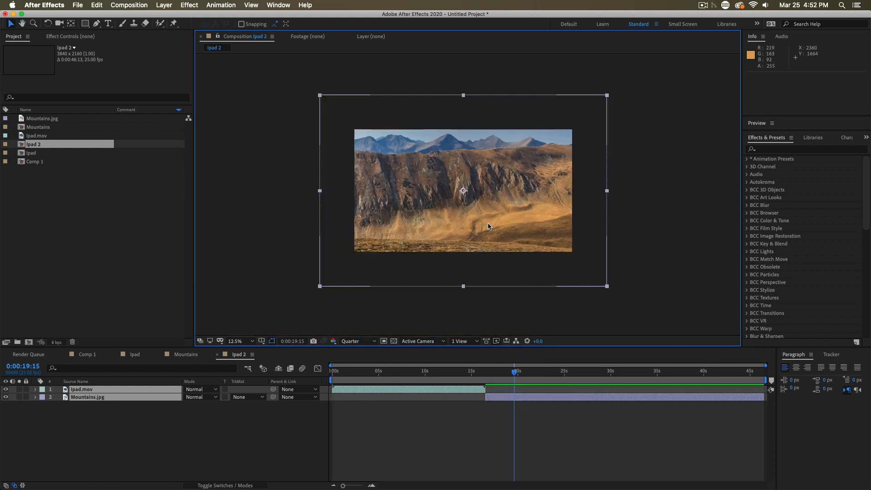
pyautogui.moveTo(398, 183)
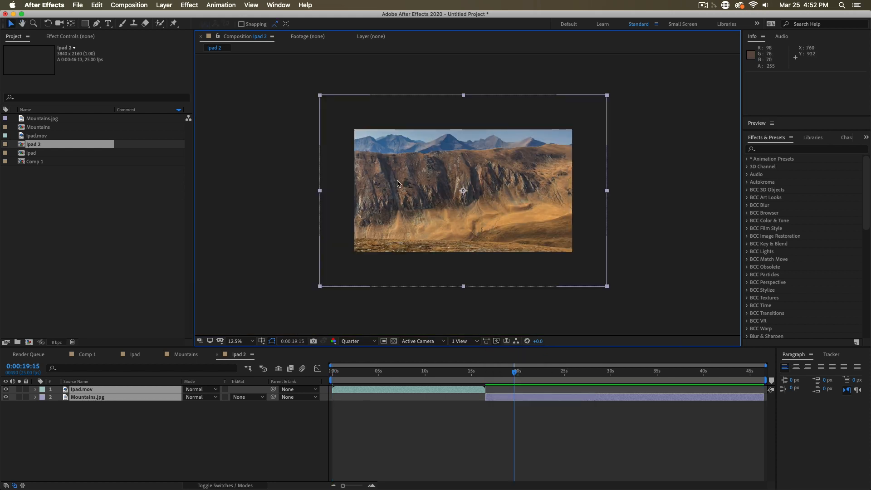
pyautogui.moveTo(343, 245)
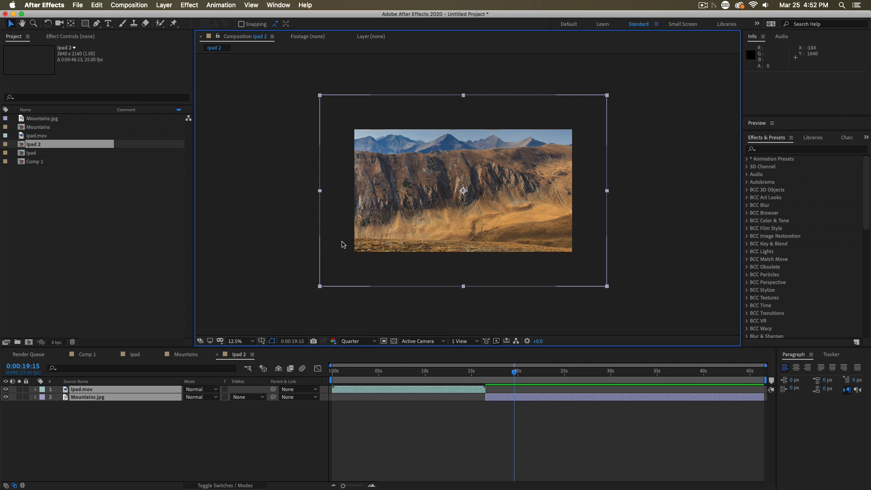
pyautogui.moveTo(361, 152)
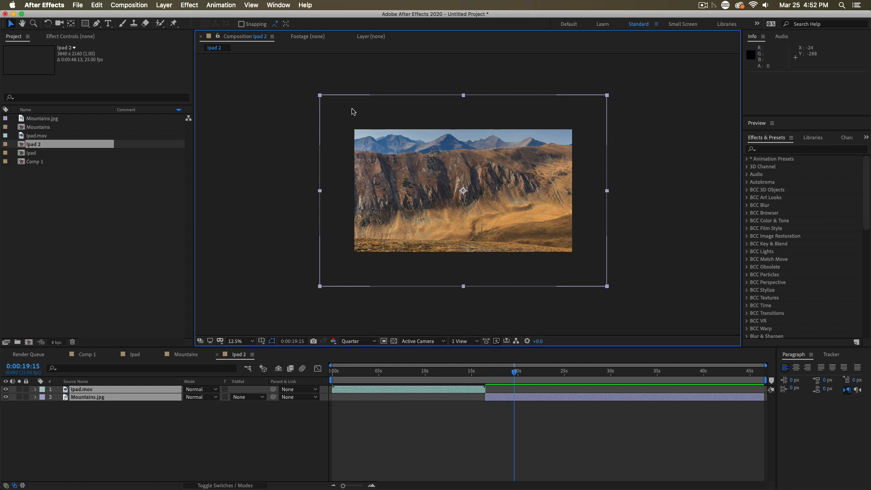
pyautogui.moveTo(593, 234)
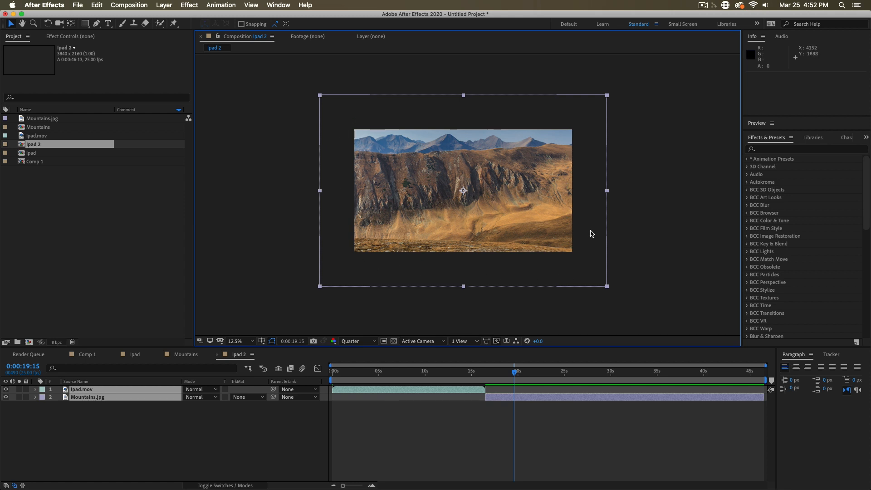
# Drag the current-time indicator to about 19 seconds to show the Mountains layer.
pyautogui.moveTo(463, 190); pyautogui.dragTo(501, 192)
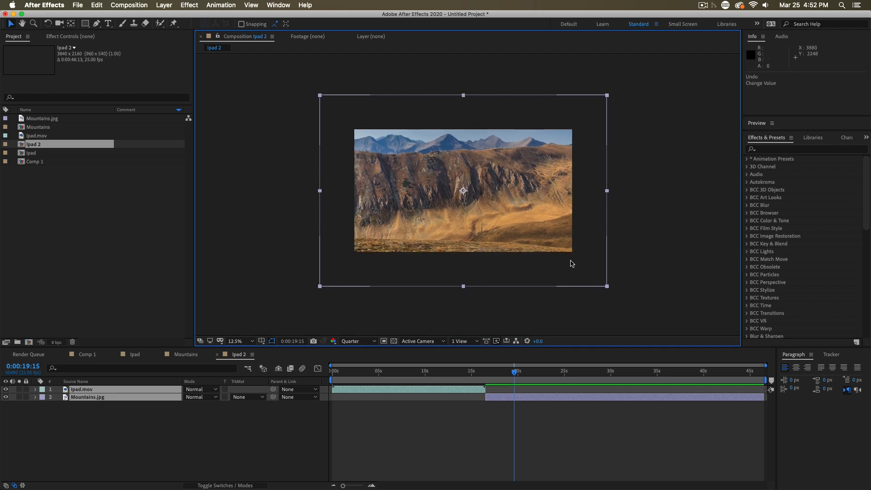
pyautogui.moveTo(576, 178)
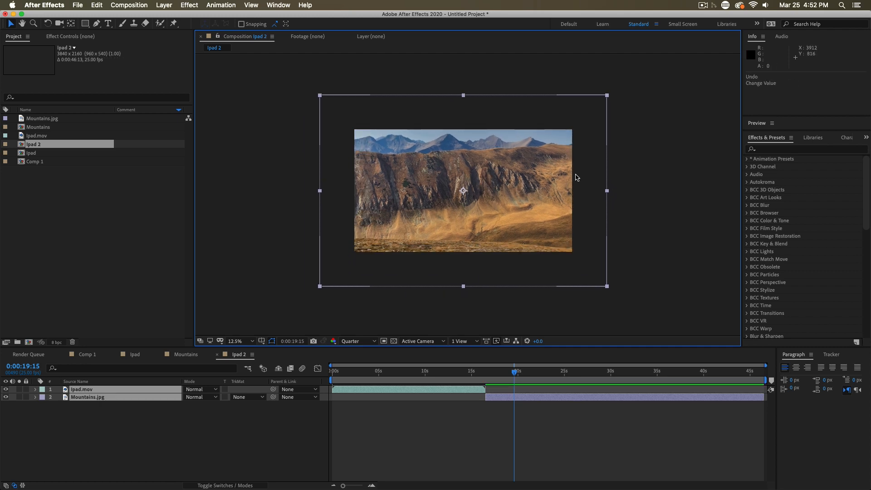